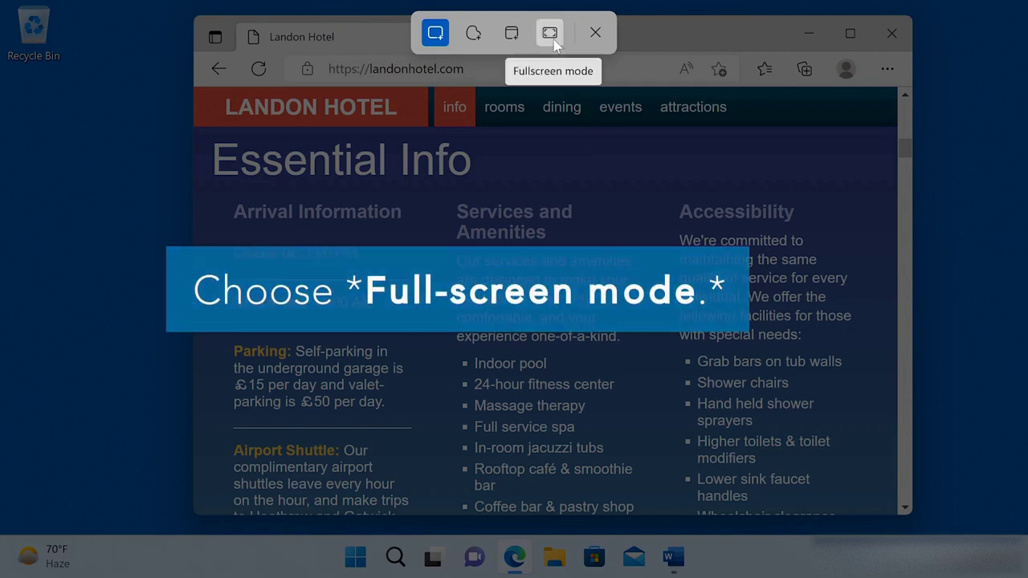
# Step: Take a full-screen snip of the hotel webpage to the clipboard
pyautogui.click(549, 33)
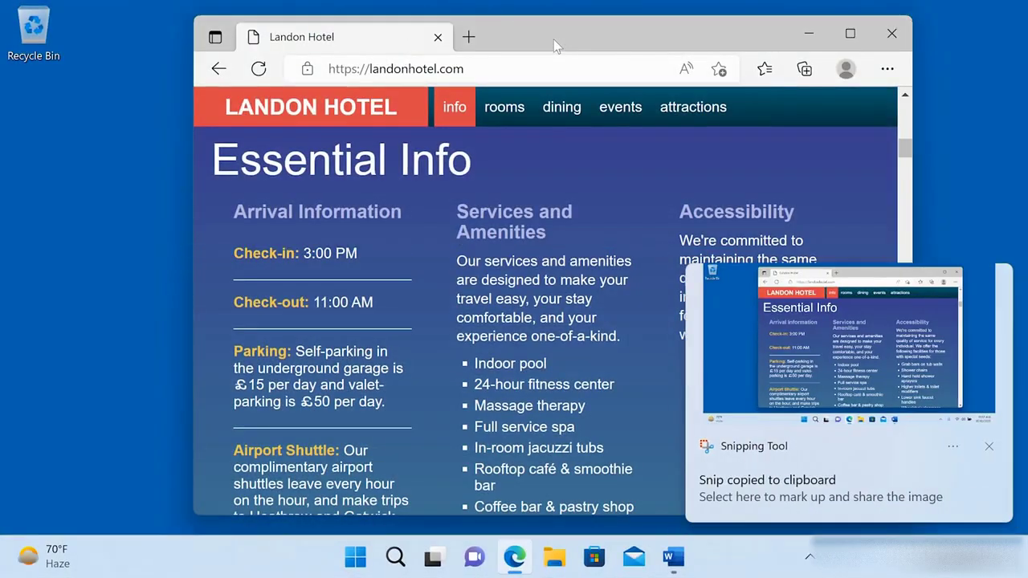
pyautogui.moveTo(839, 316)
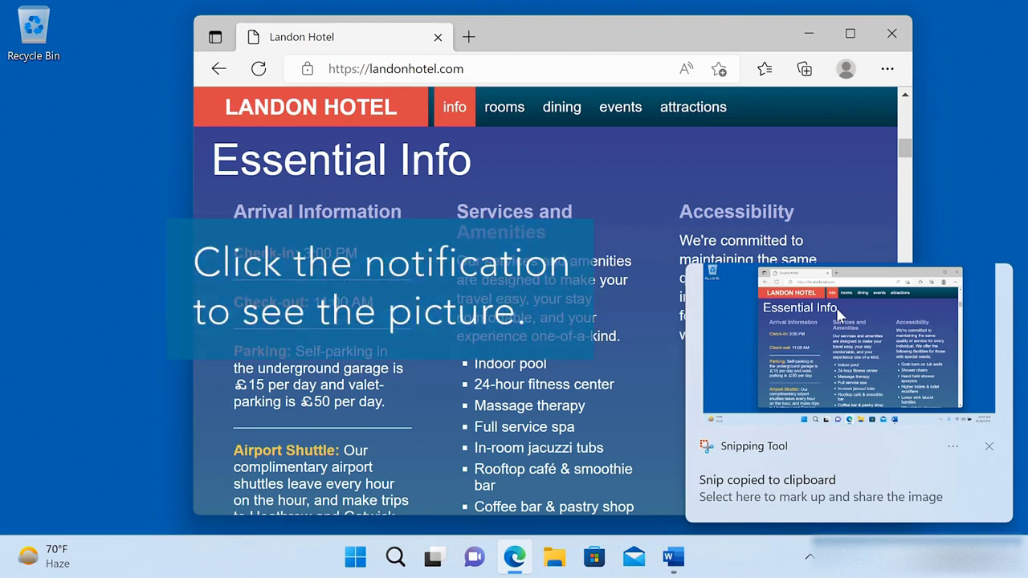
# Step: Open the captured snip and crop it down to the browser window
pyautogui.click(820, 480)
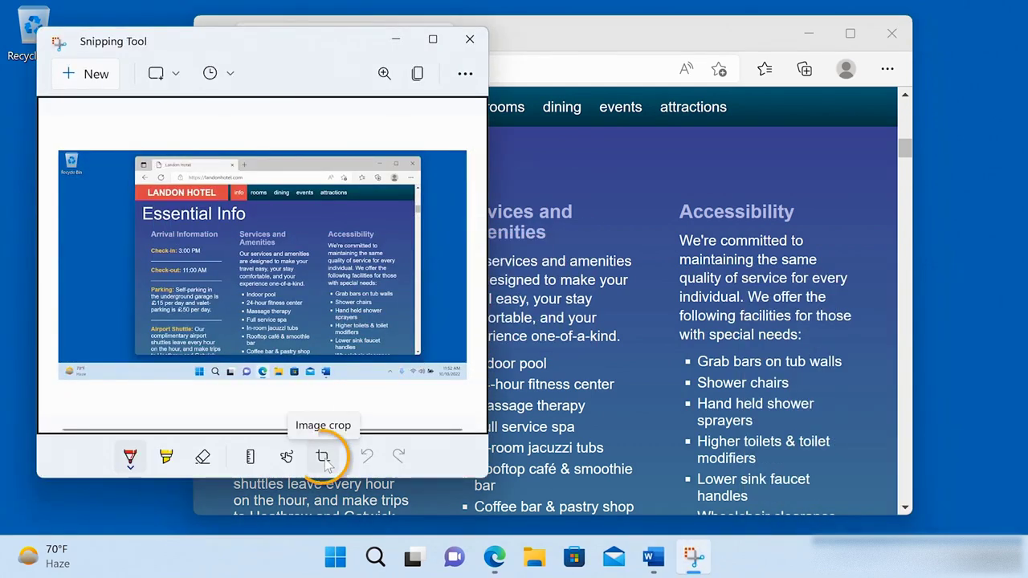
pyautogui.click(323, 457)
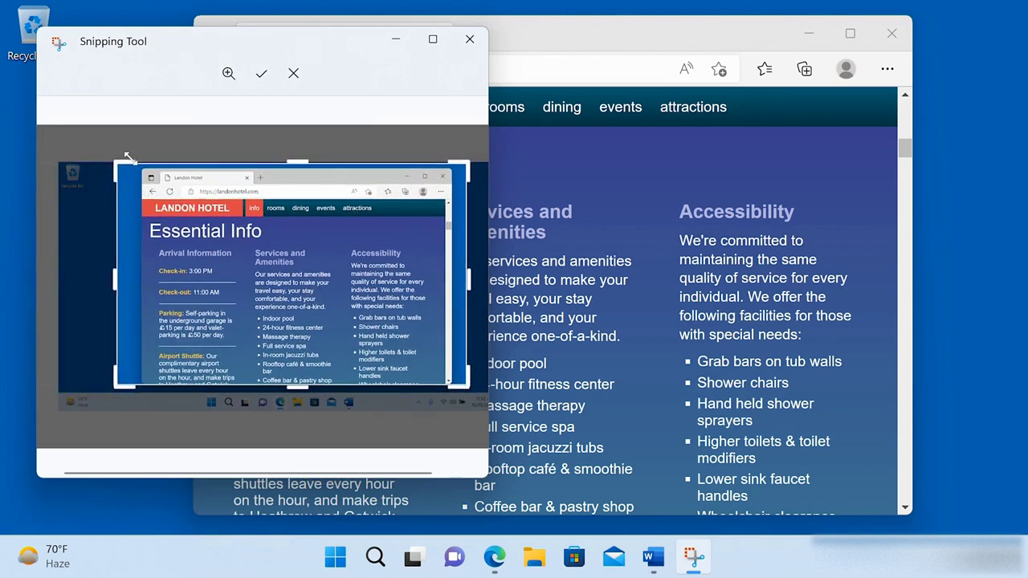
pyautogui.click(261, 73)
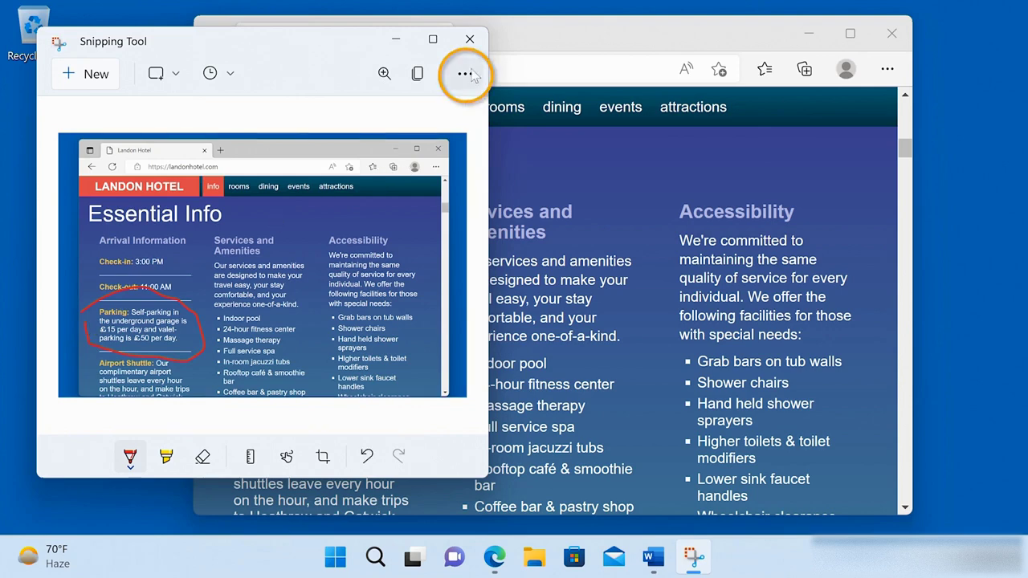
pyautogui.click(464, 74)
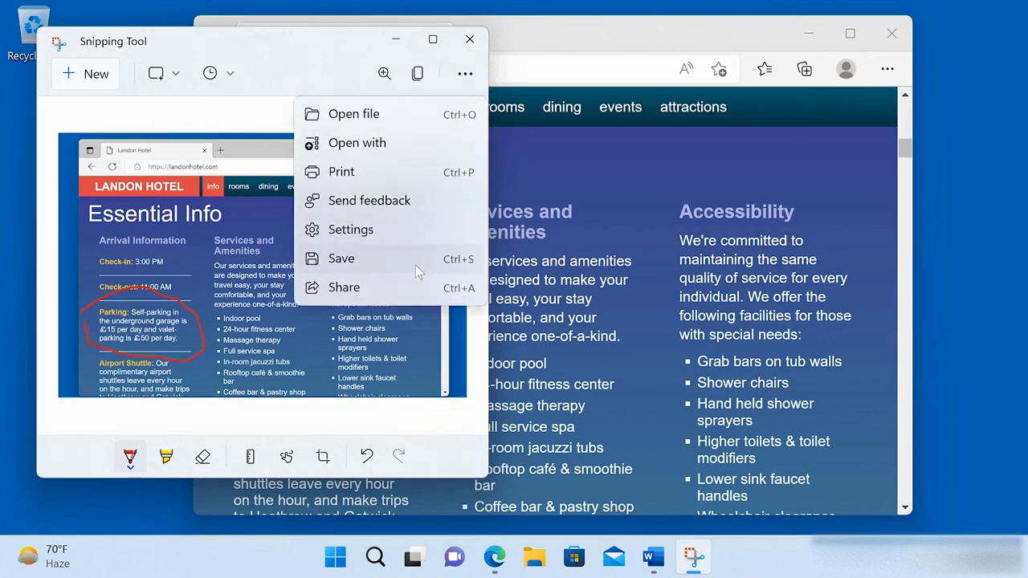
pyautogui.click(417, 73)
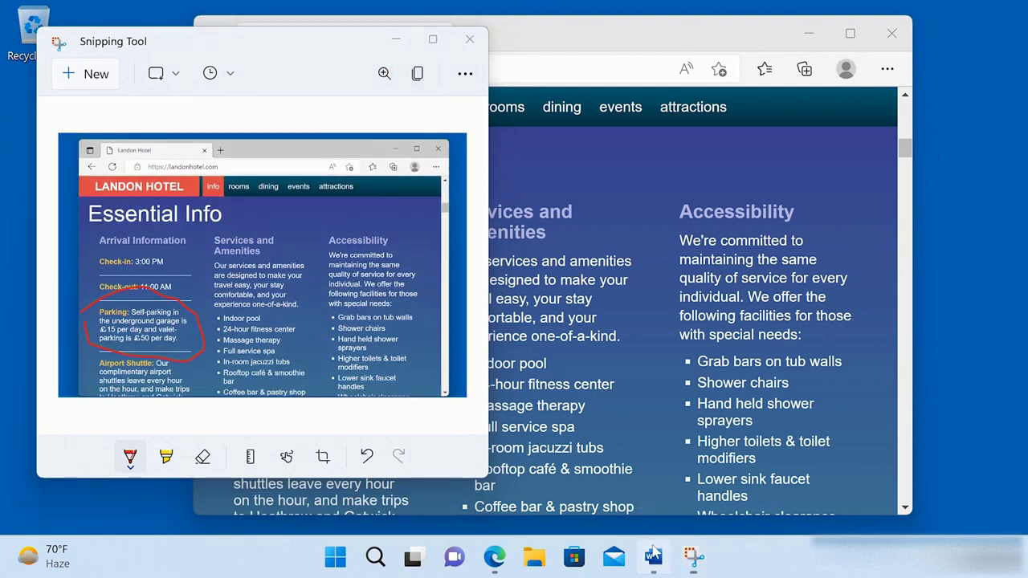
# Step: Paste the cropped hotel screenshot into the blank Word document
pyautogui.click(652, 557)
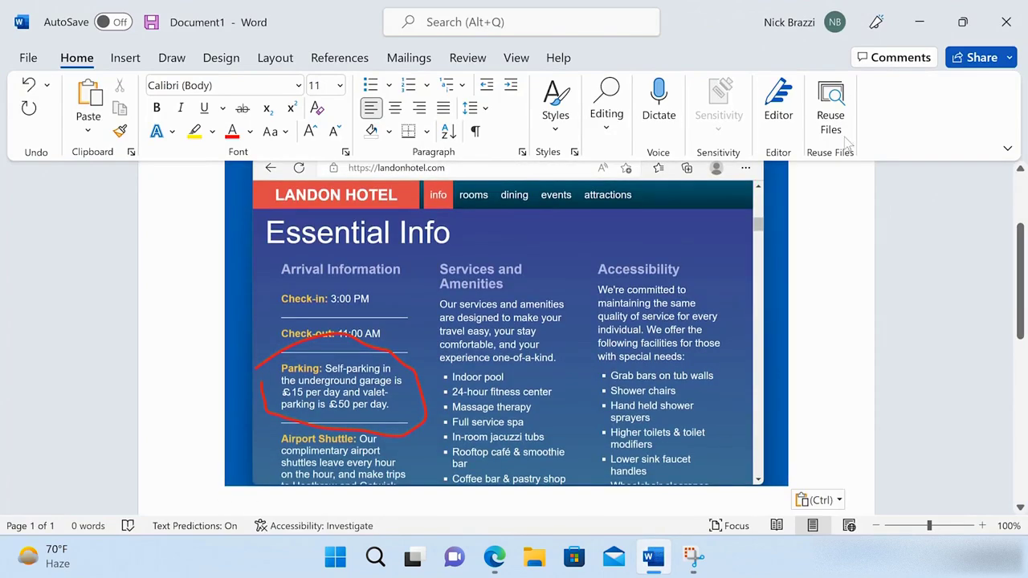
pyautogui.click(693, 557)
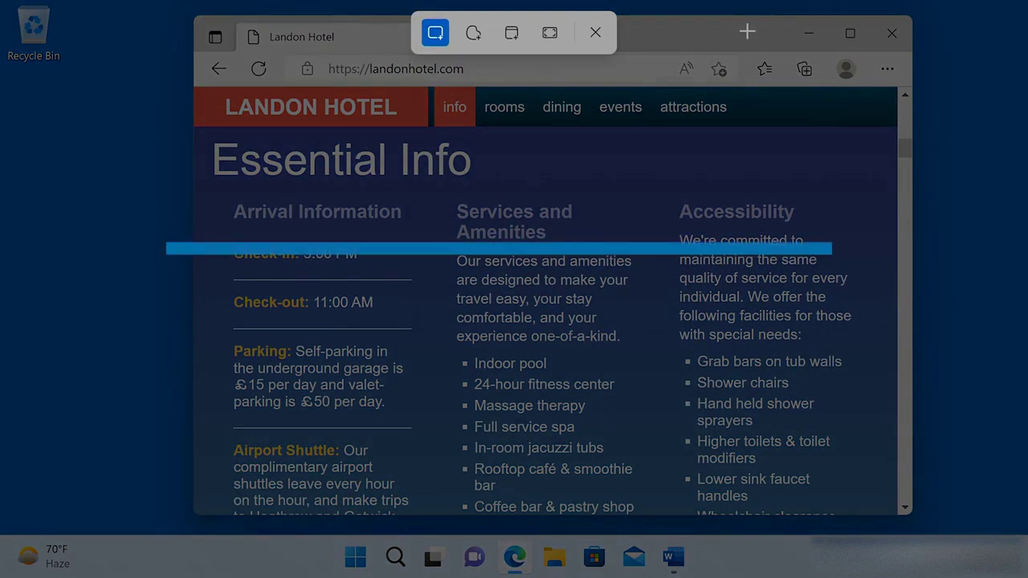
pyautogui.moveTo(512, 32)
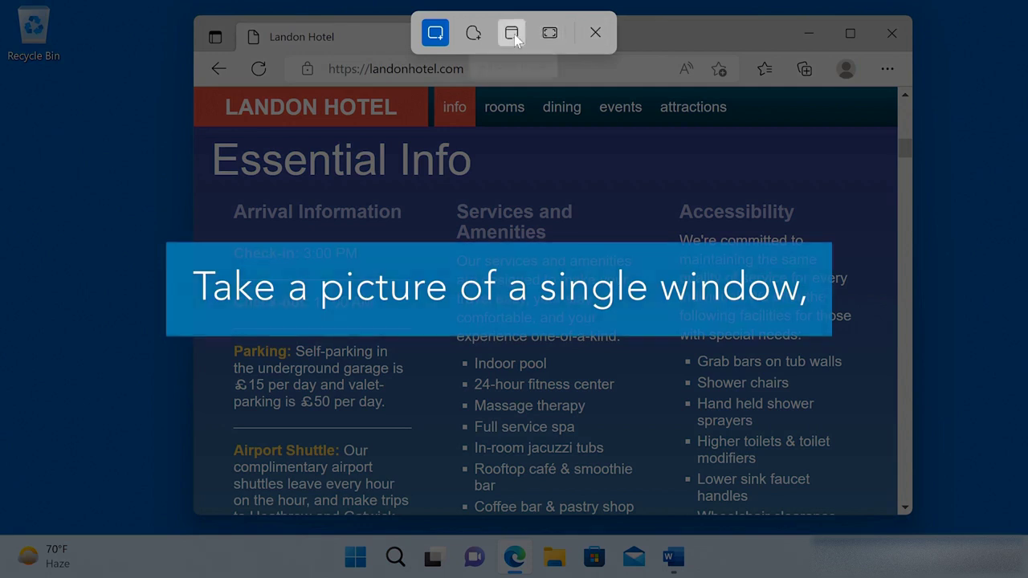
pyautogui.moveTo(473, 33)
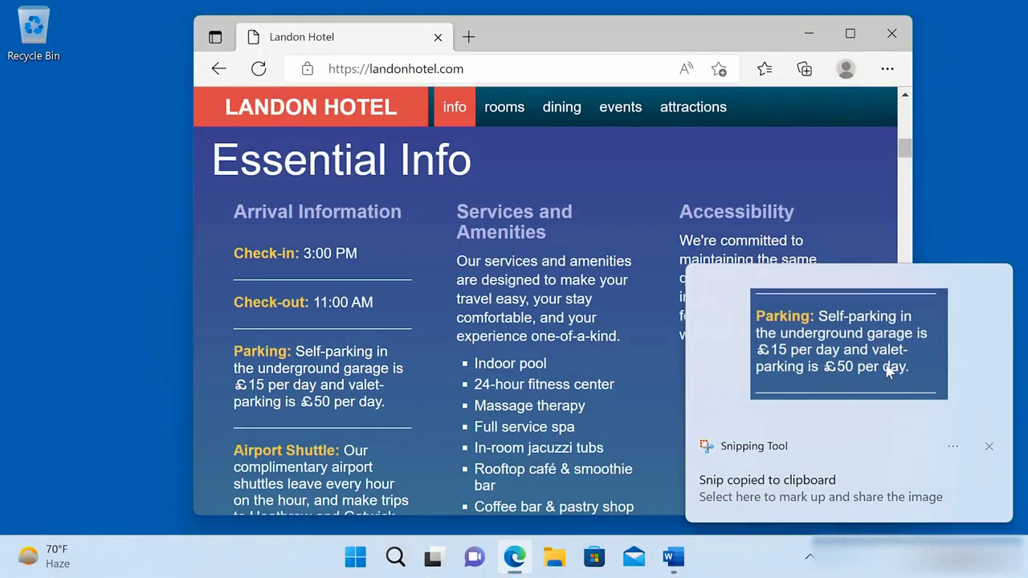
# Step: Open the Parking paragraph snip from the notification for markup
pyautogui.click(820, 479)
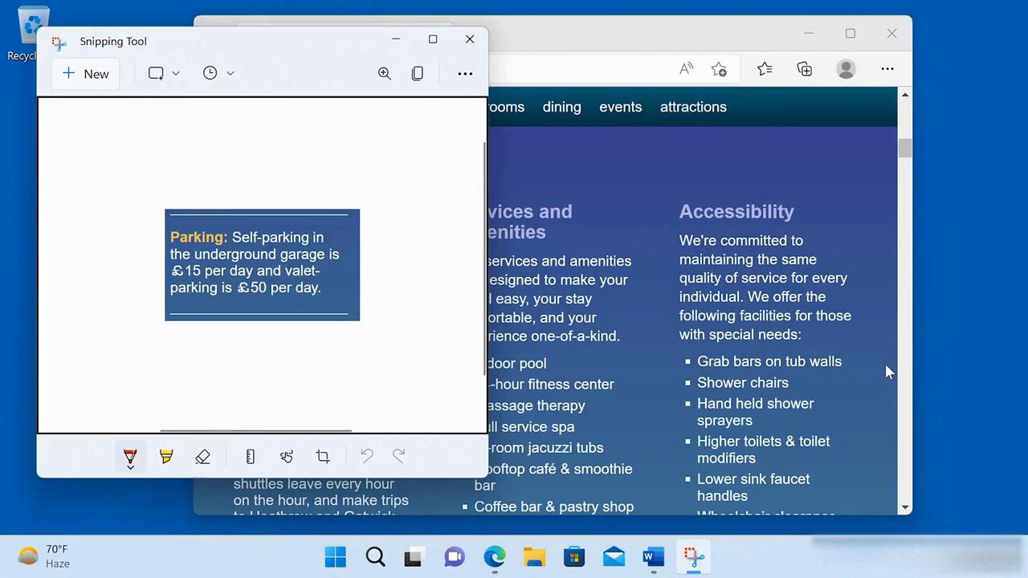